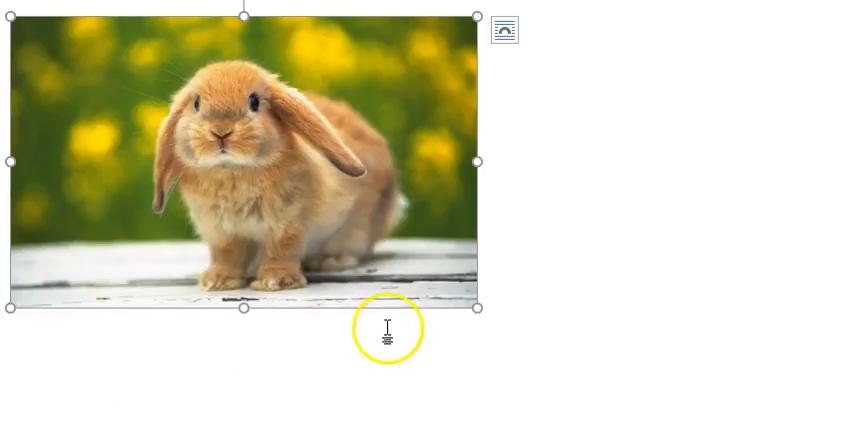
pyautogui.moveTo(424, 220)
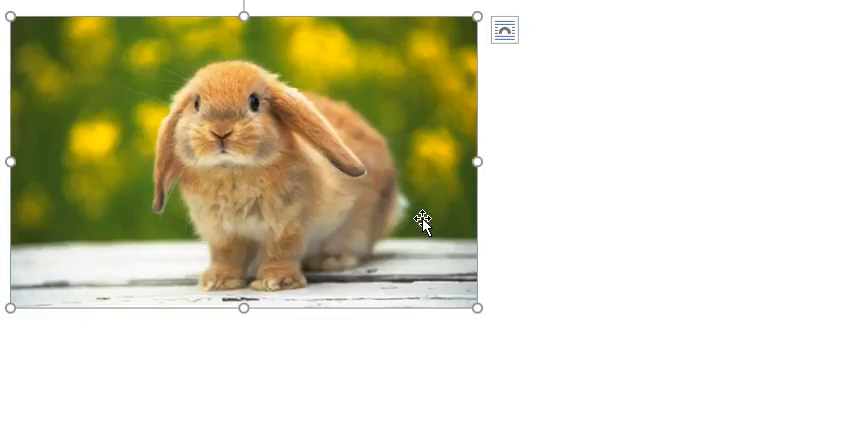
pyautogui.moveTo(416, 104)
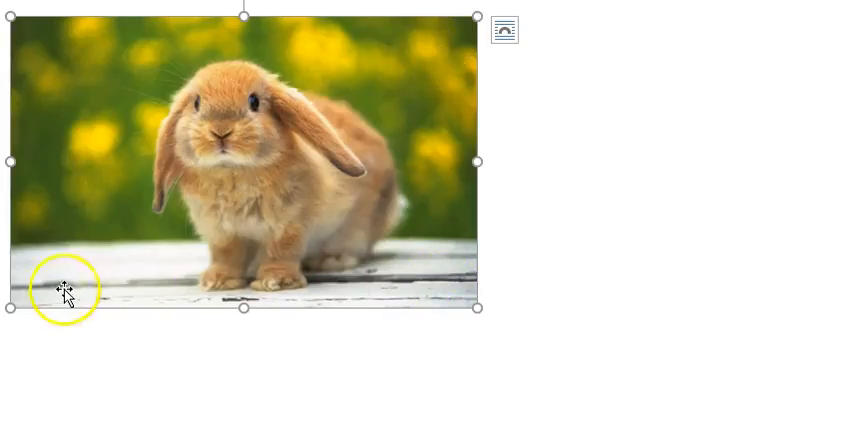
pyautogui.moveTo(216, 48)
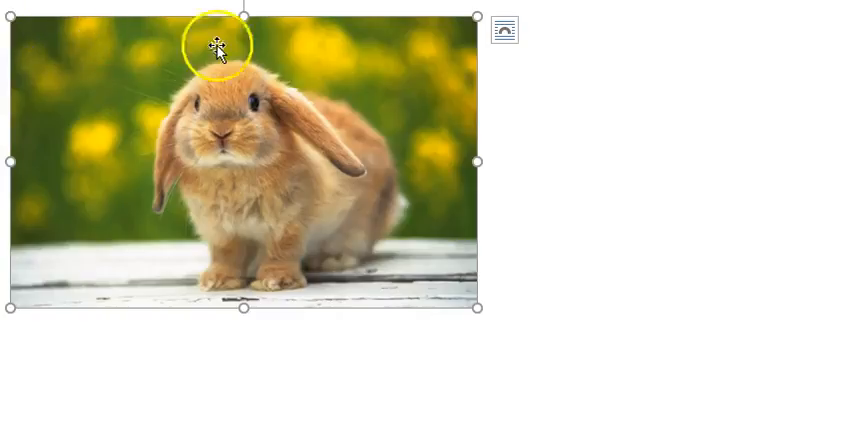
pyautogui.moveTo(460, 48)
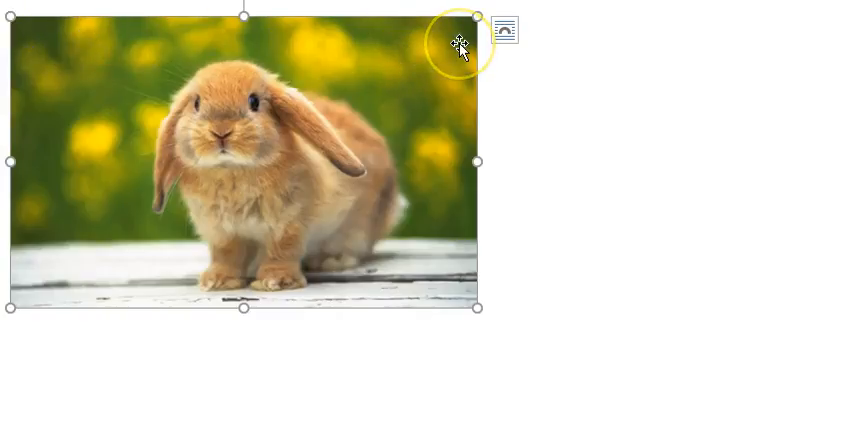
pyautogui.moveTo(340, 40)
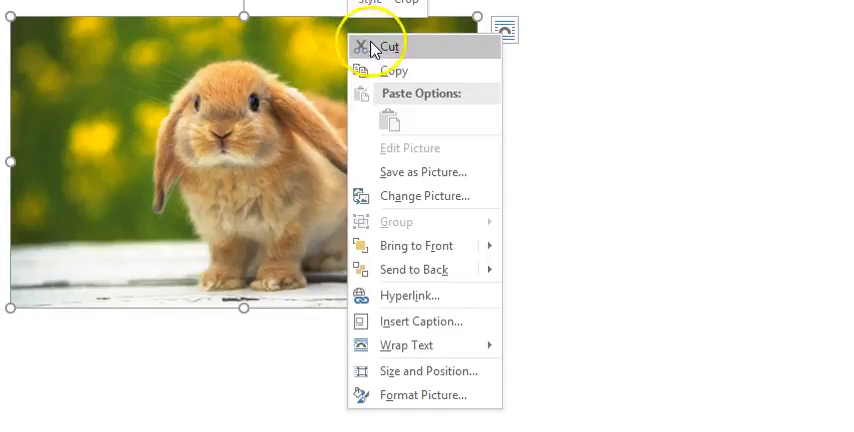
pyautogui.moveTo(428, 372)
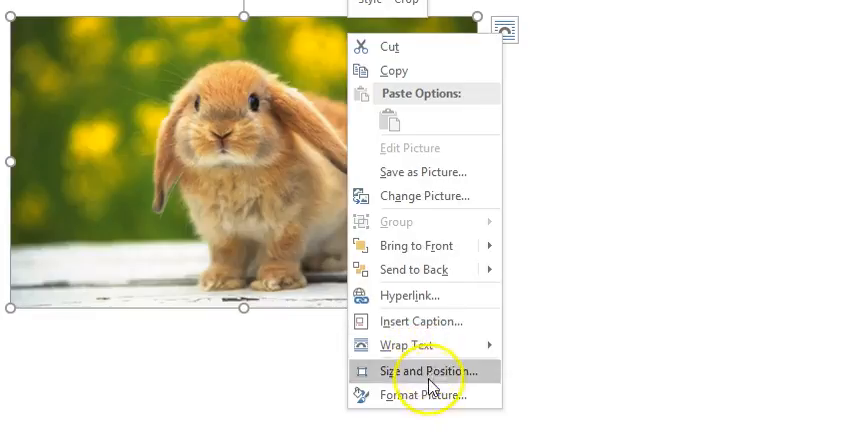
pyautogui.moveTo(428, 394)
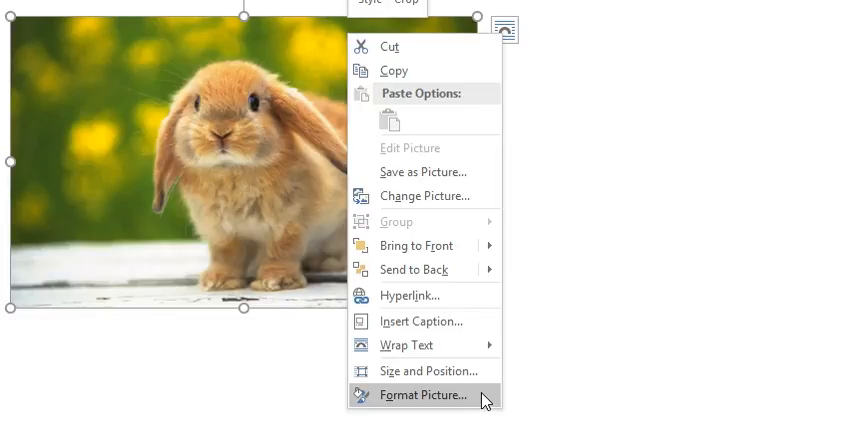
# Bring up the Format Picture pane for the rabbit photo via the context menu
pyautogui.click(424, 396)
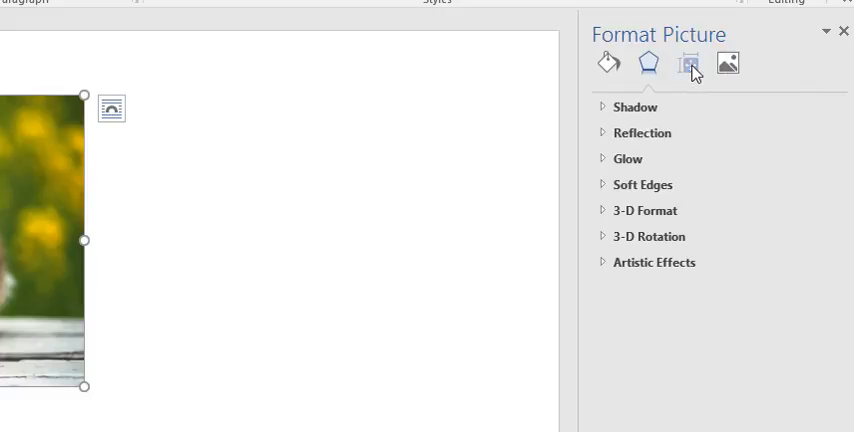
# Show the Layout & Properties alt text fields, with empty title and description
pyautogui.click(688, 64)
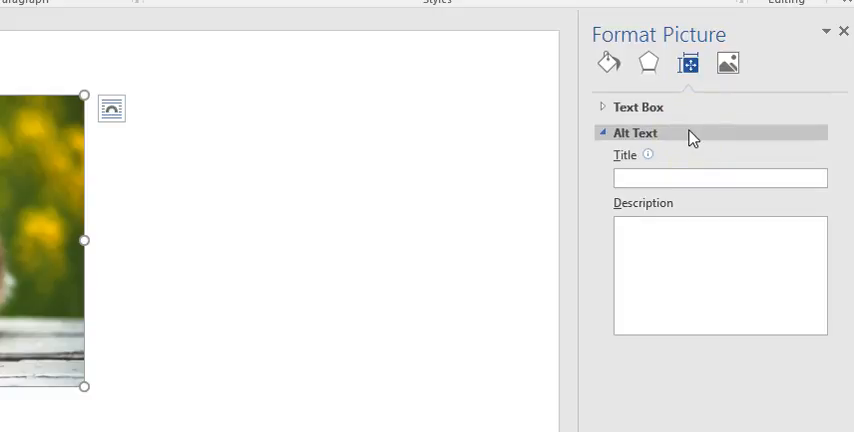
pyautogui.moveTo(688, 164)
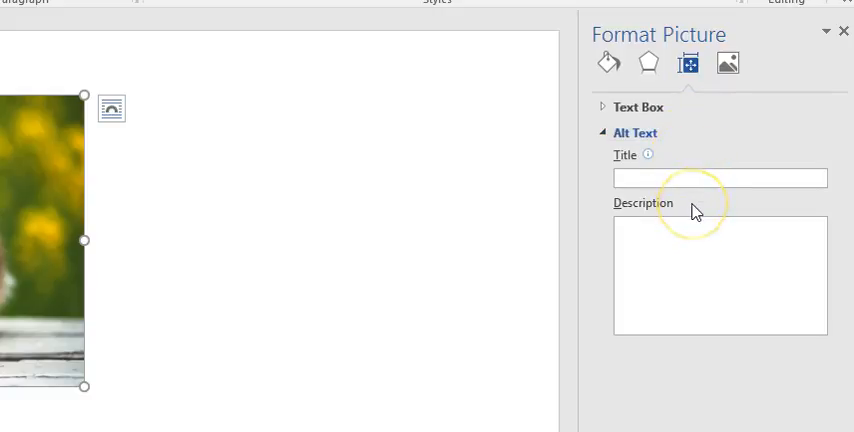
pyautogui.moveTo(704, 162)
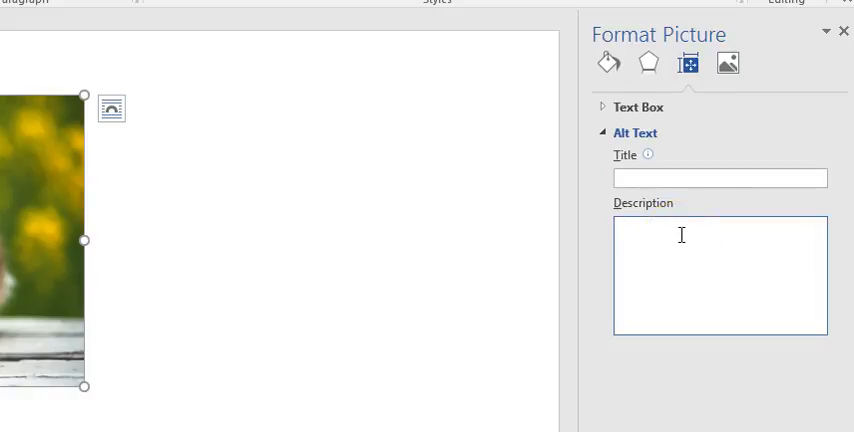
# Enter the alt text description 'A brown rabbit in a field.' leaving the title empty
pyautogui.write('A brown rabbit in a f')
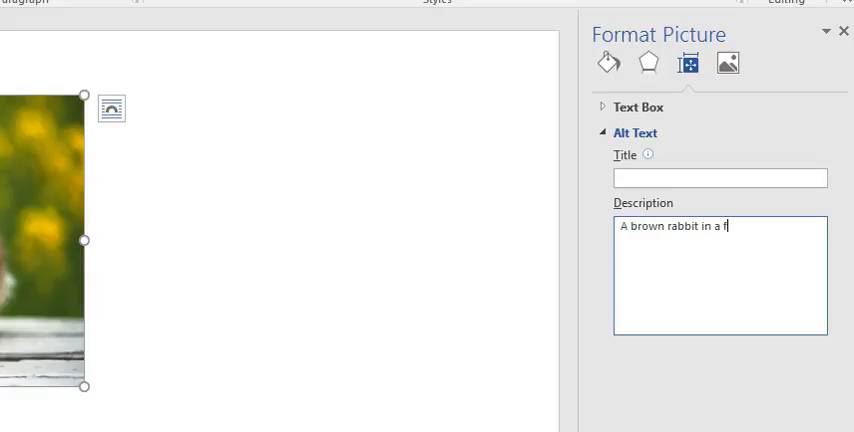
pyautogui.write('ield.')
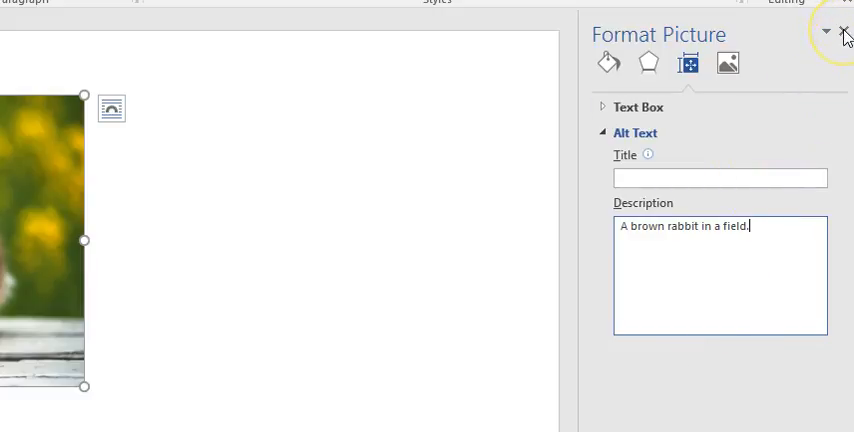
# Dismiss the Format Picture pane, keeping the rabbit photo with its saved description
pyautogui.click(844, 32)
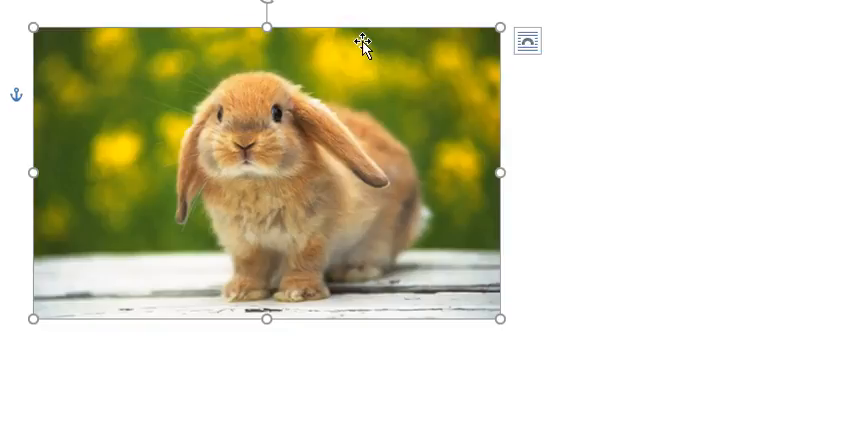
# Reopen the rabbit photo's alt text settings, confirming 'A brown rabbit in a field.' is saved
pyautogui.rightClick(364, 44)
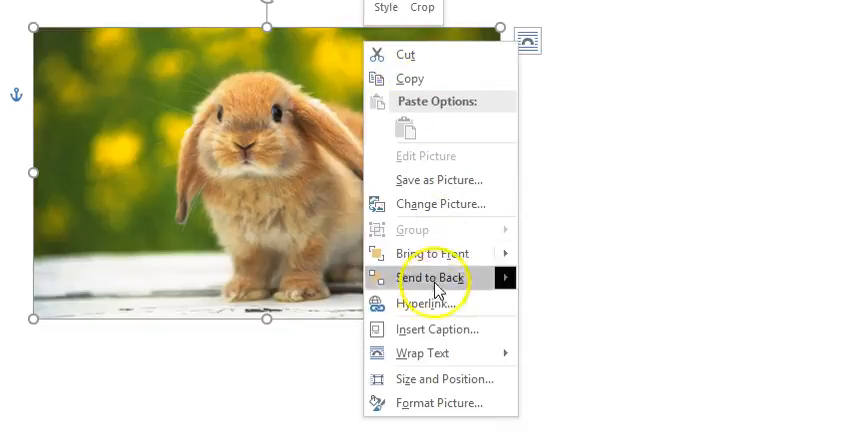
pyautogui.click(432, 276)
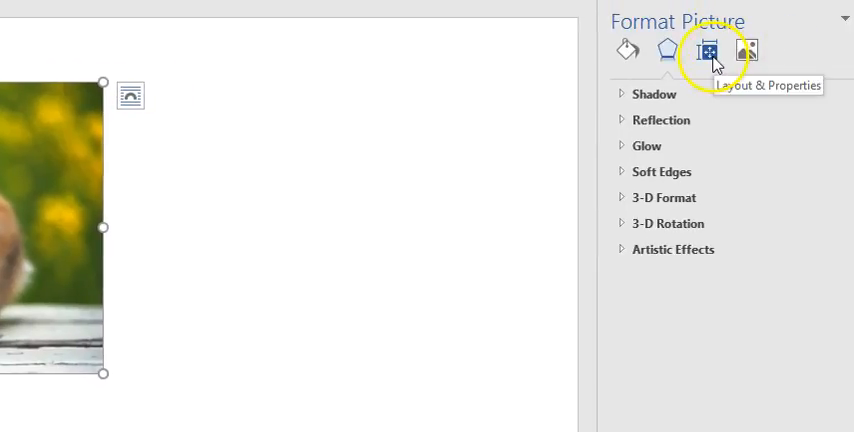
pyautogui.click(708, 50)
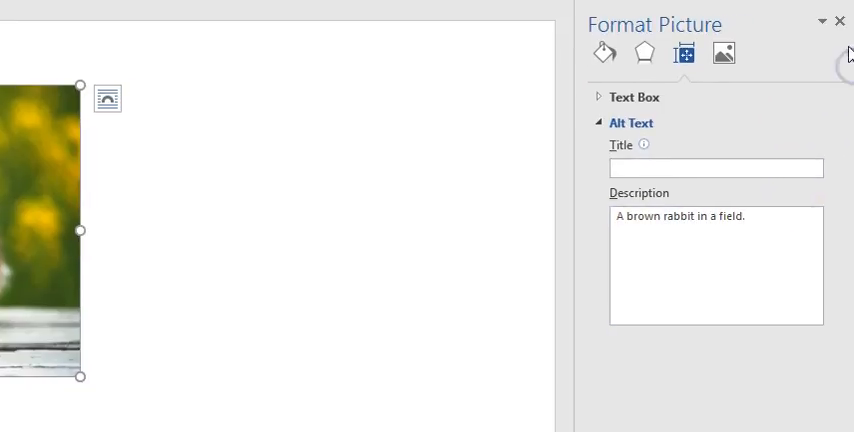
# Dismiss the Format Picture pane again, leaving the photo's alt text intact
pyautogui.click(840, 20)
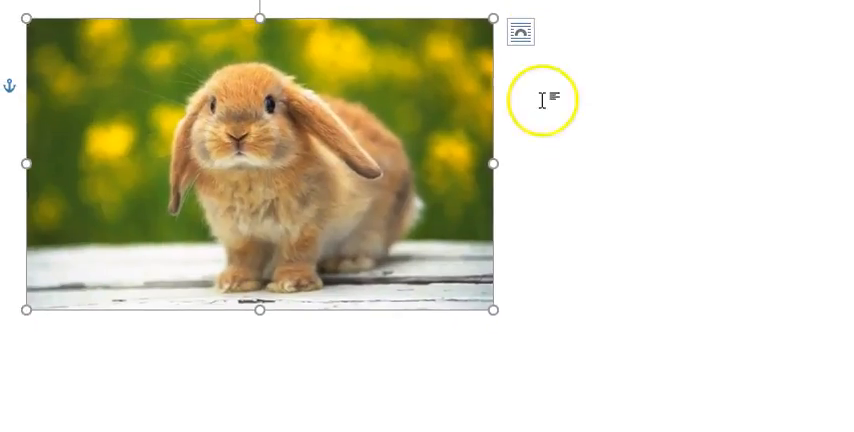
pyautogui.moveTo(548, 136)
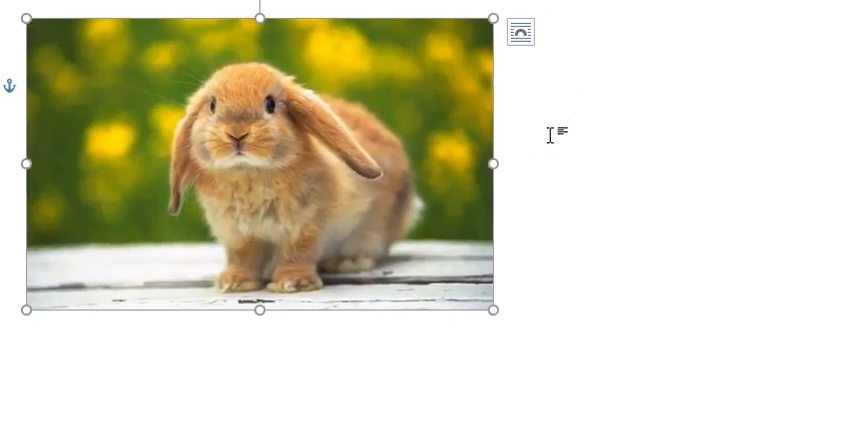